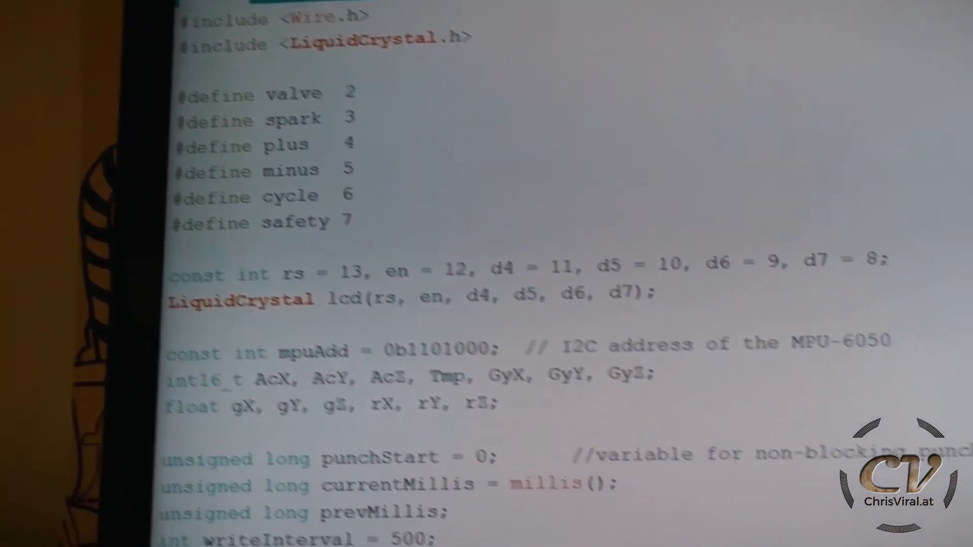
{"action": "scroll", "scroll_direction": "down", "scroll_amount": 3}
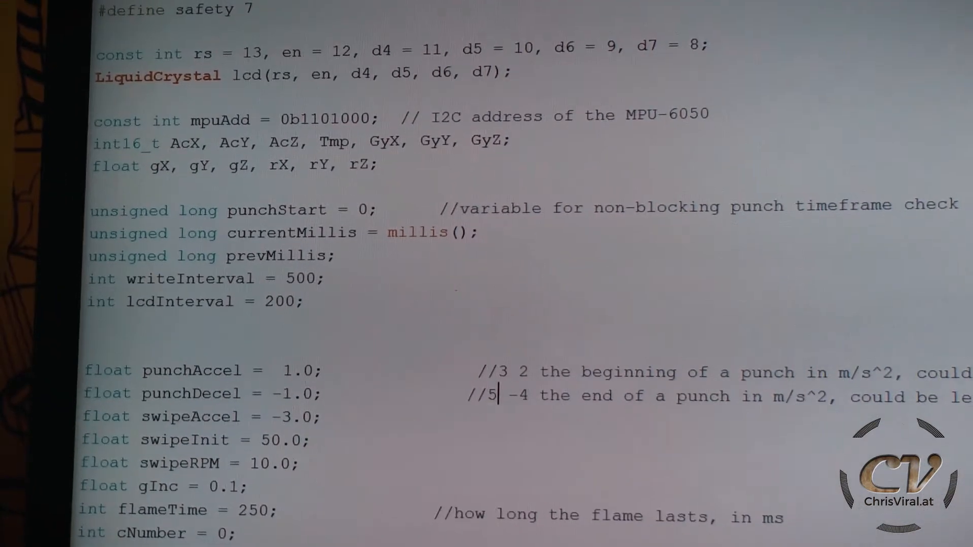
{"action": "scroll", "scroll_direction": "down", "scroll_amount": 3}
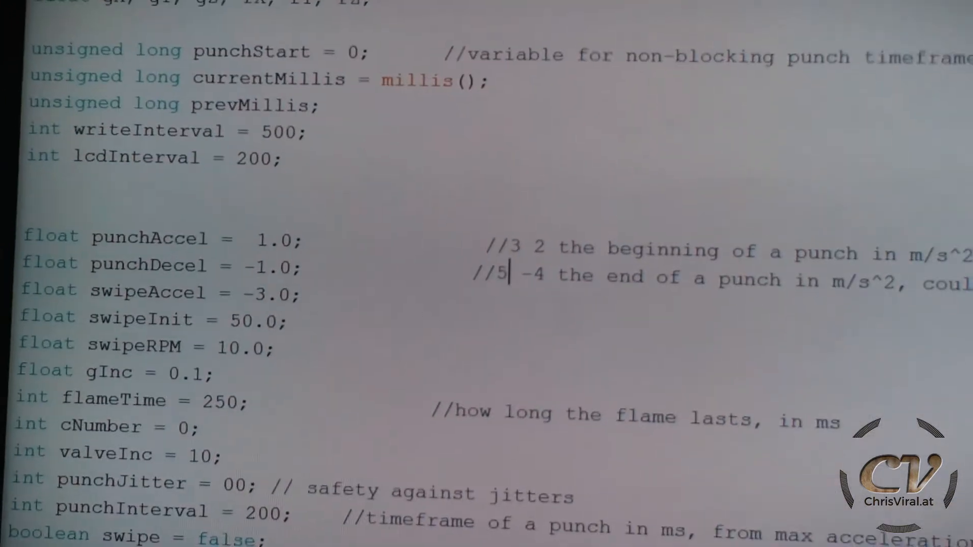
{"action": "scroll", "scroll_direction": "down", "scroll_amount": 3}
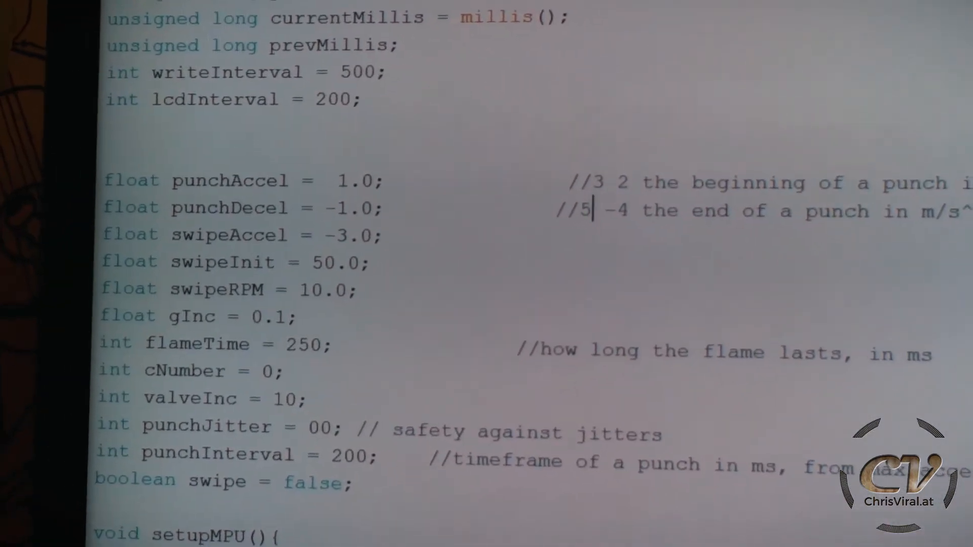
{"action": "scroll", "scroll_direction": "down", "scroll_amount": 3}
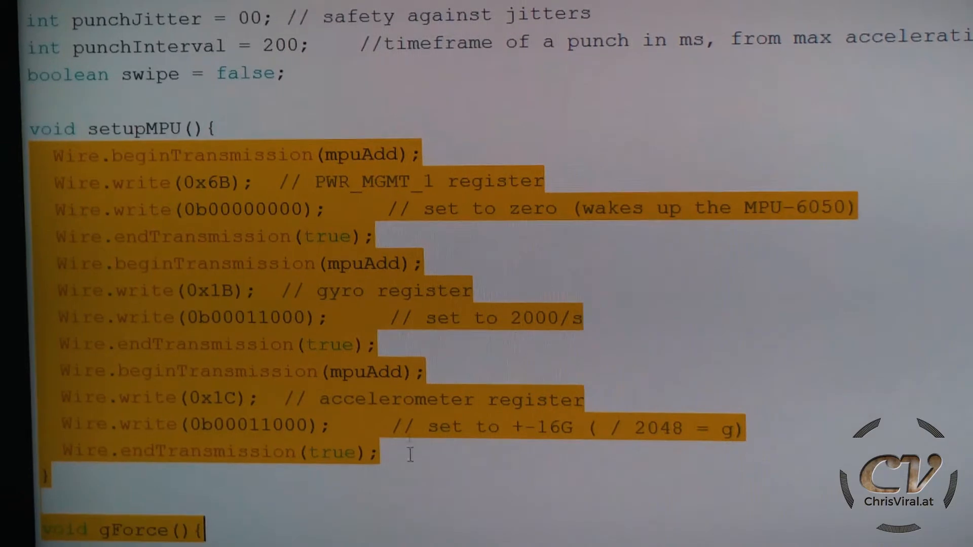
{"action": "scroll", "scroll_direction": "down", "scroll_amount": 3}
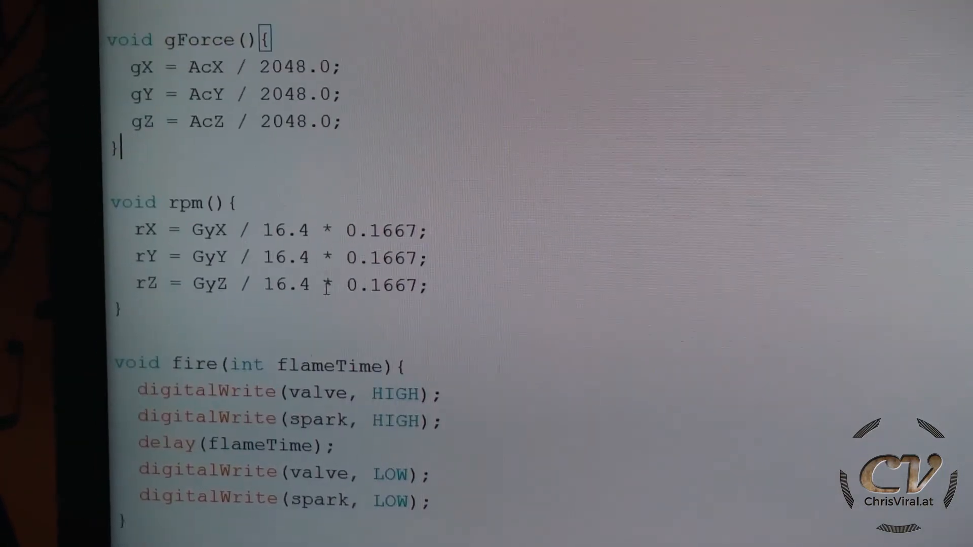
{"action": "scroll", "scroll_direction": "down", "scroll_amount": 3}
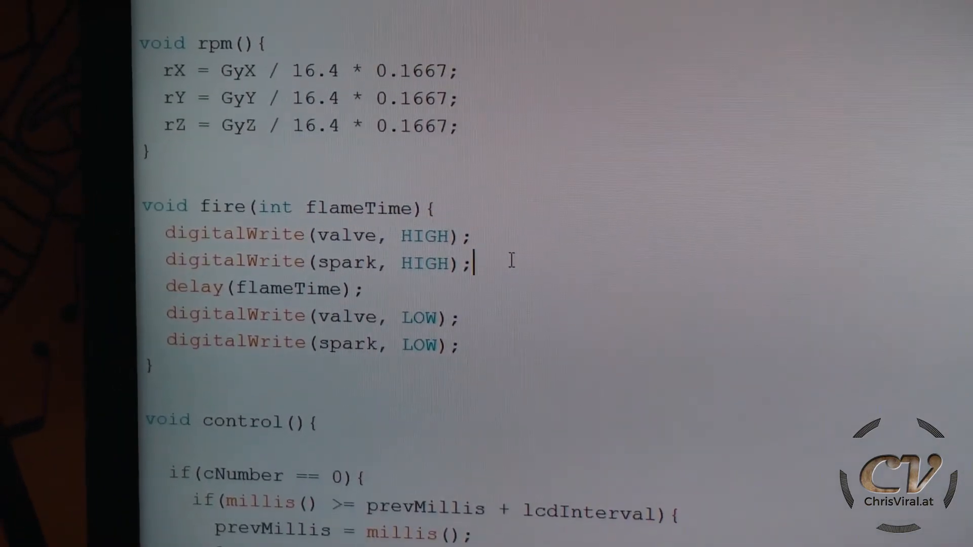
{"action": "scroll", "scroll_direction": "down", "scroll_amount": 3}
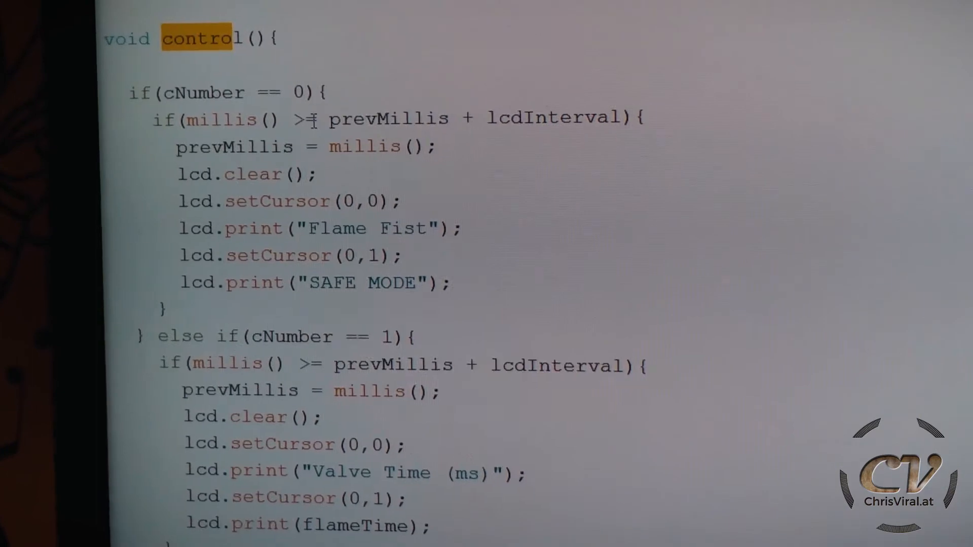
{"action": "scroll", "scroll_direction": "down", "scroll_amount": 3}
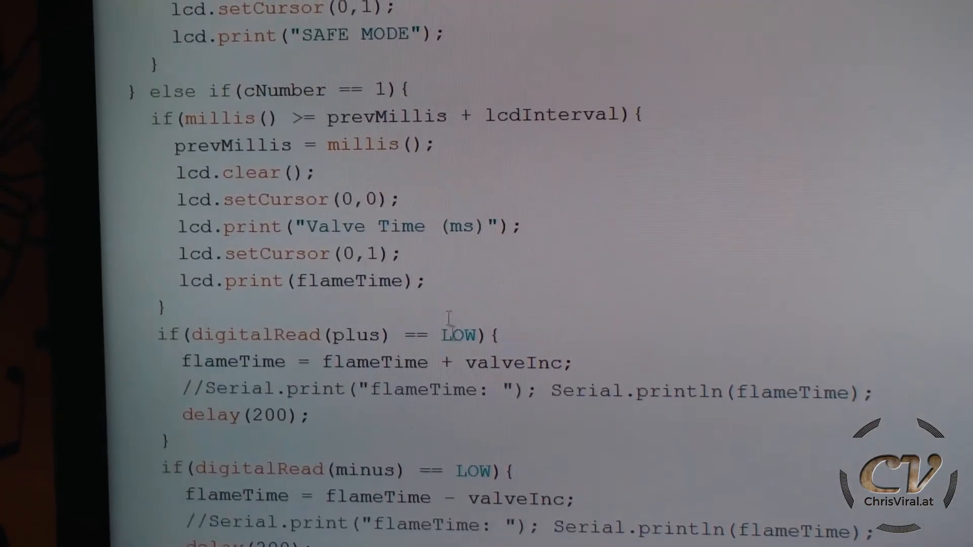
{"action": "scroll", "scroll_direction": "down", "scroll_amount": 3}
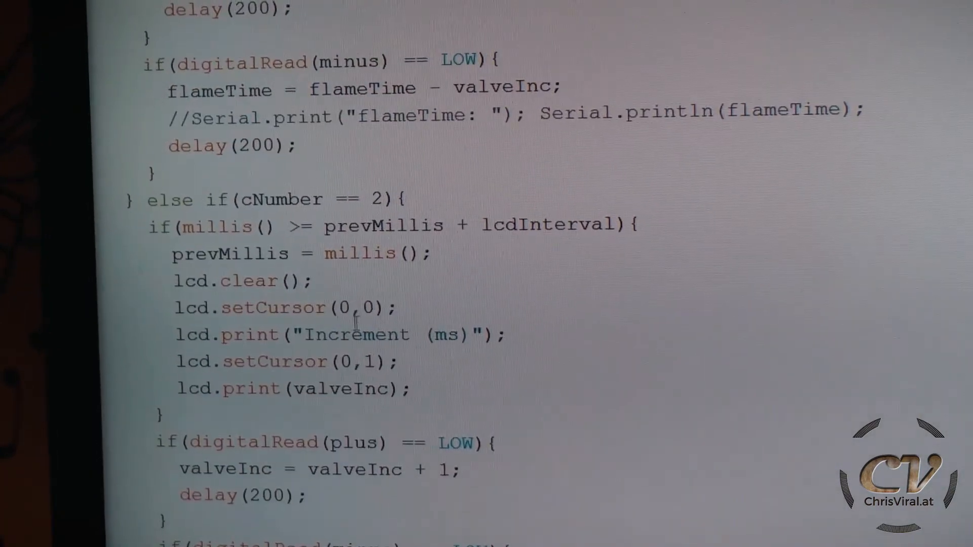
{"action": "scroll", "scroll_direction": "down", "scroll_amount": 3}
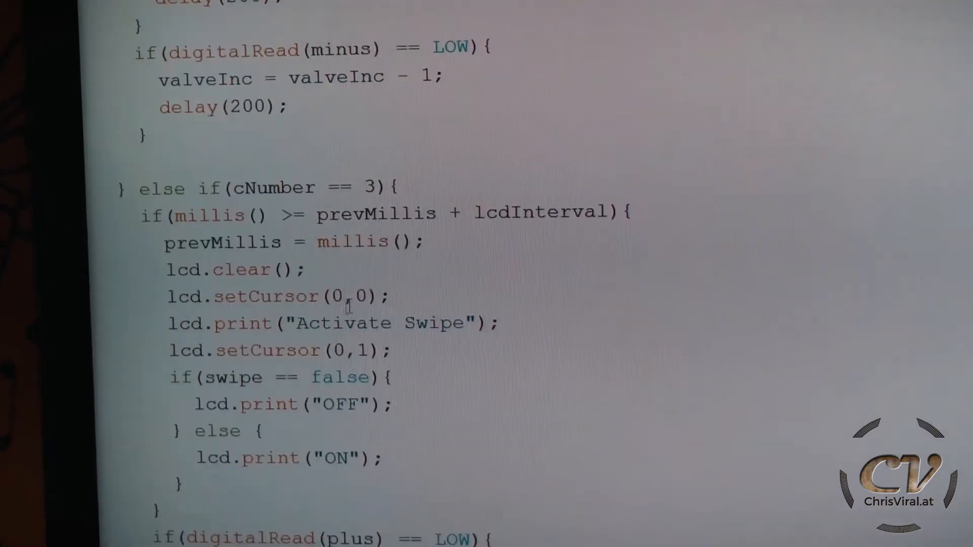
{"action": "scroll", "scroll_direction": "down", "scroll_amount": 3}
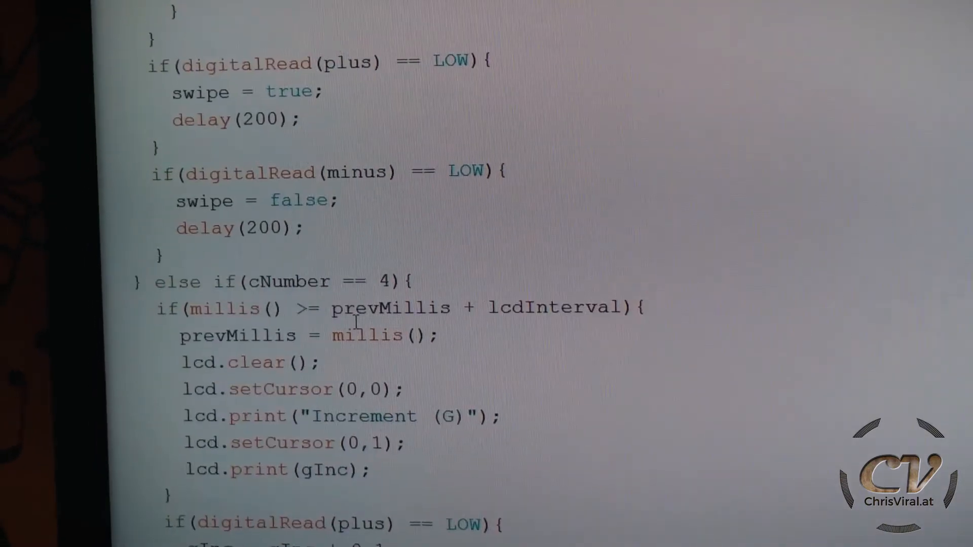
{"action": "scroll", "scroll_direction": "down", "scroll_amount": 3}
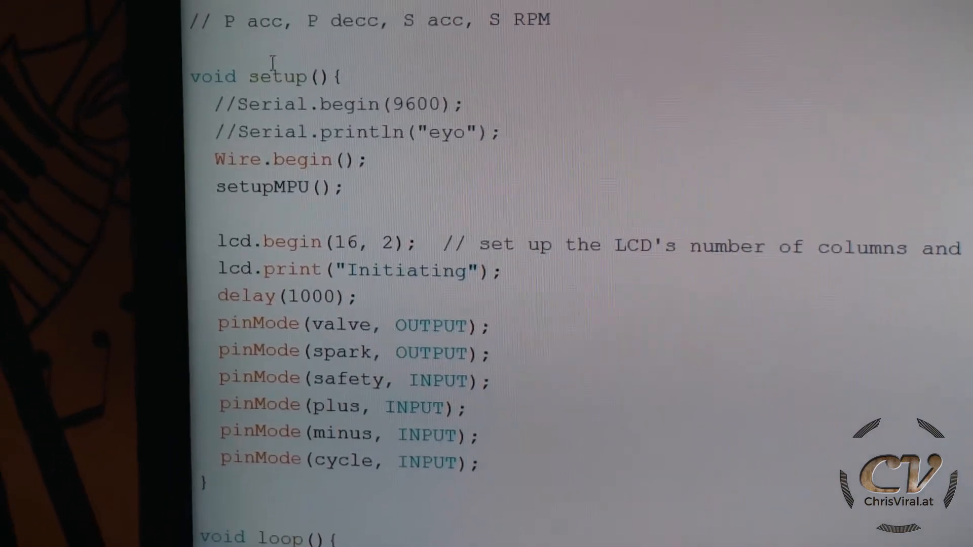
{"action": "scroll", "scroll_direction": "down", "scroll_amount": 3}
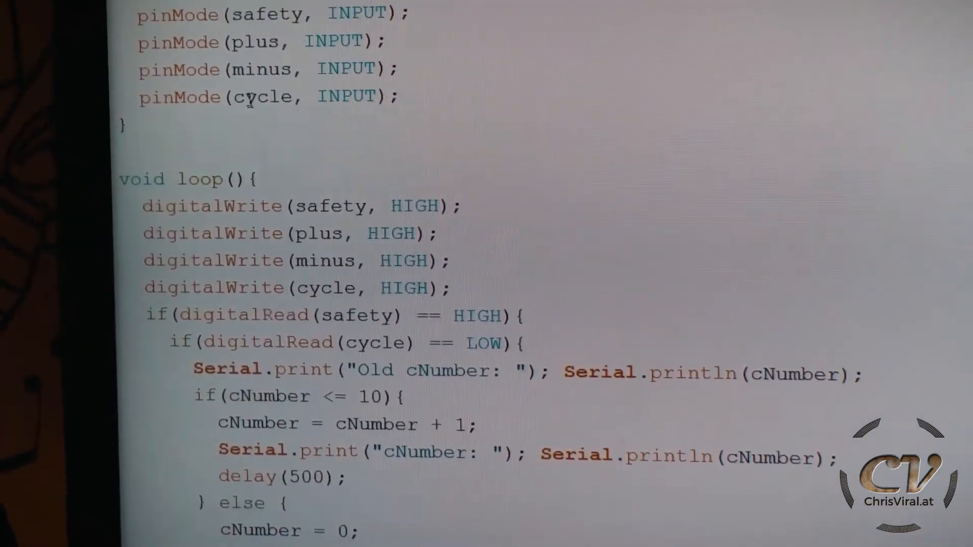
{"action": "scroll", "scroll_direction": "down", "scroll_amount": 3}
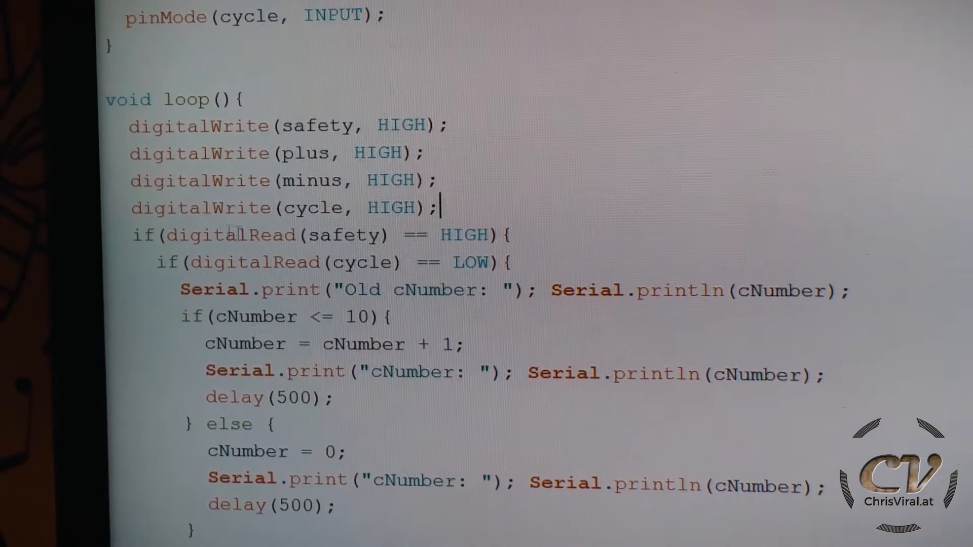
{"action": "scroll", "scroll_direction": "down", "scroll_amount": 3}
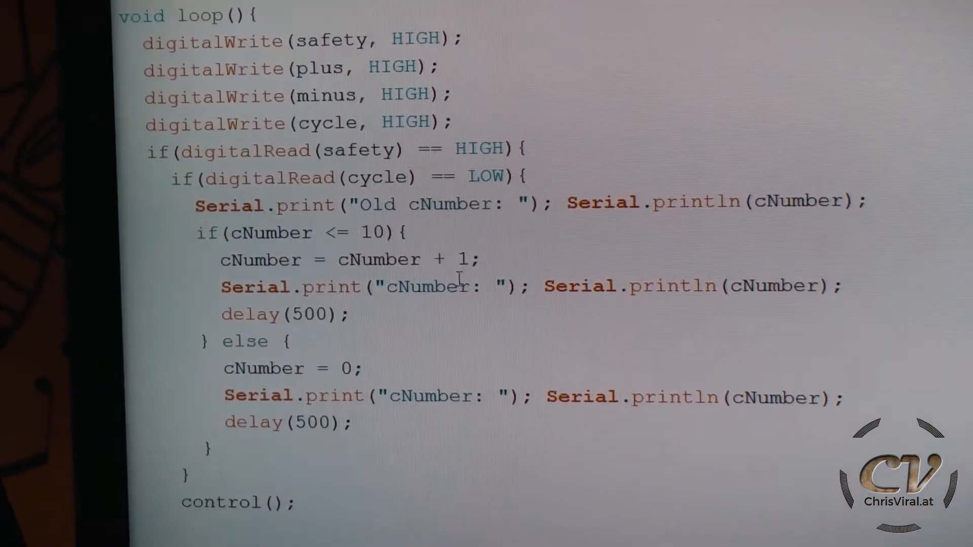
{"action": "scroll", "scroll_direction": "down", "scroll_amount": 3}
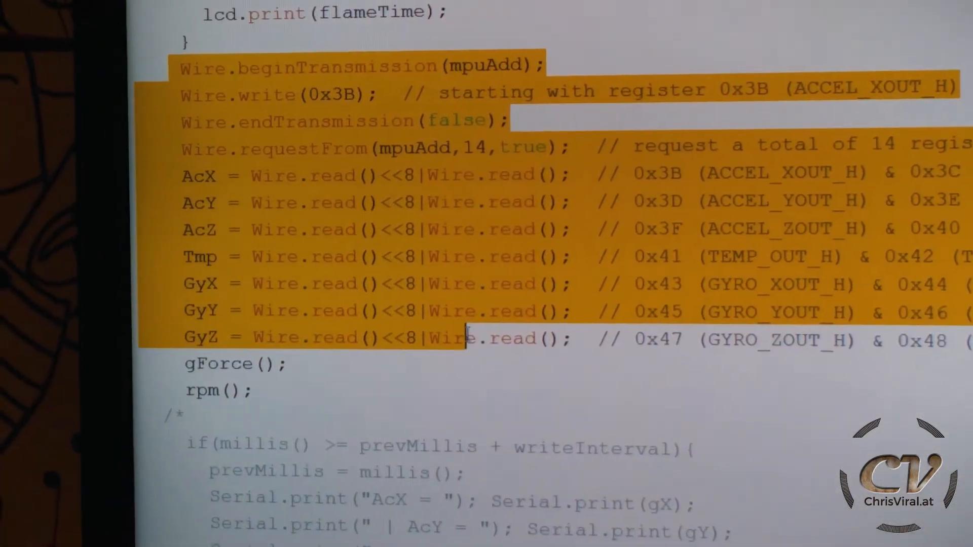
{"action": "scroll", "scroll_direction": "down", "scroll_amount": 3}
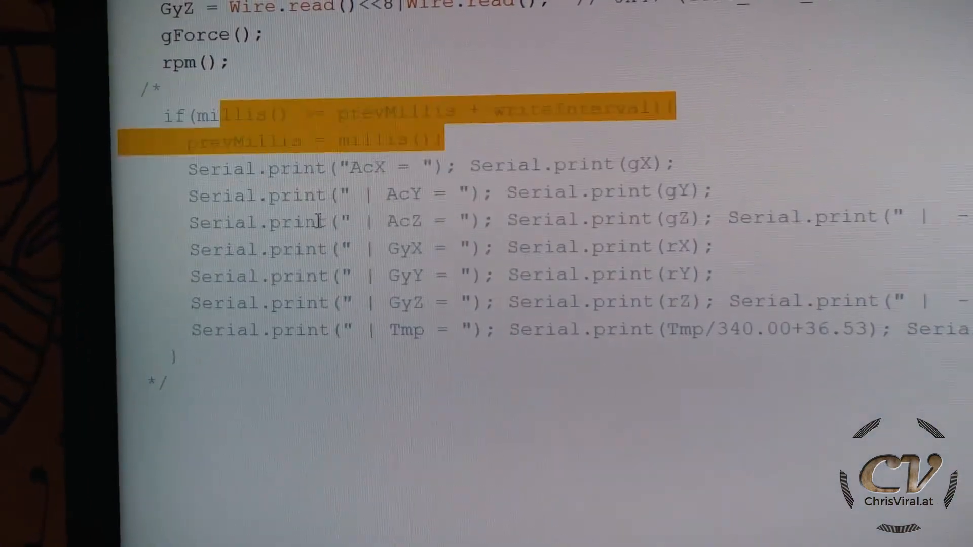
{"action": "scroll", "scroll_direction": "down", "scroll_amount": 3}
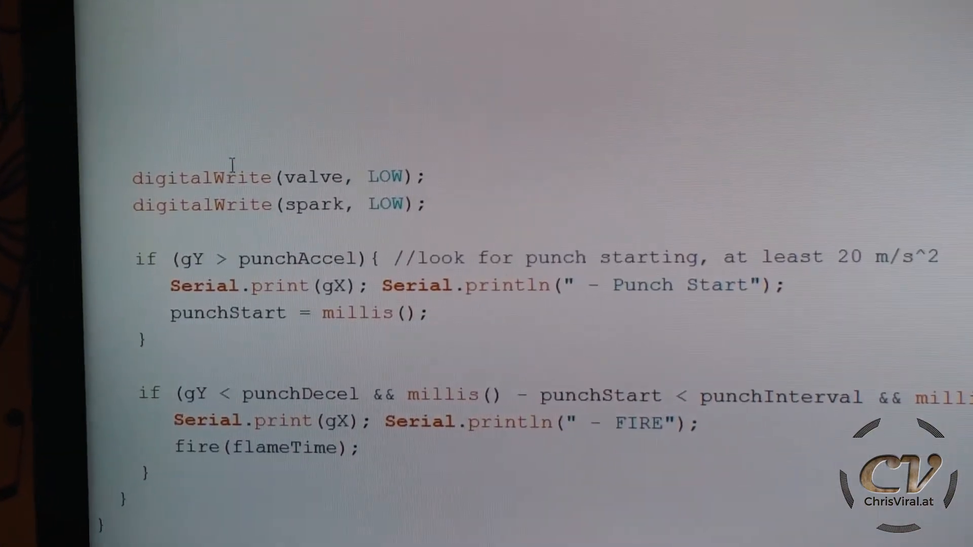